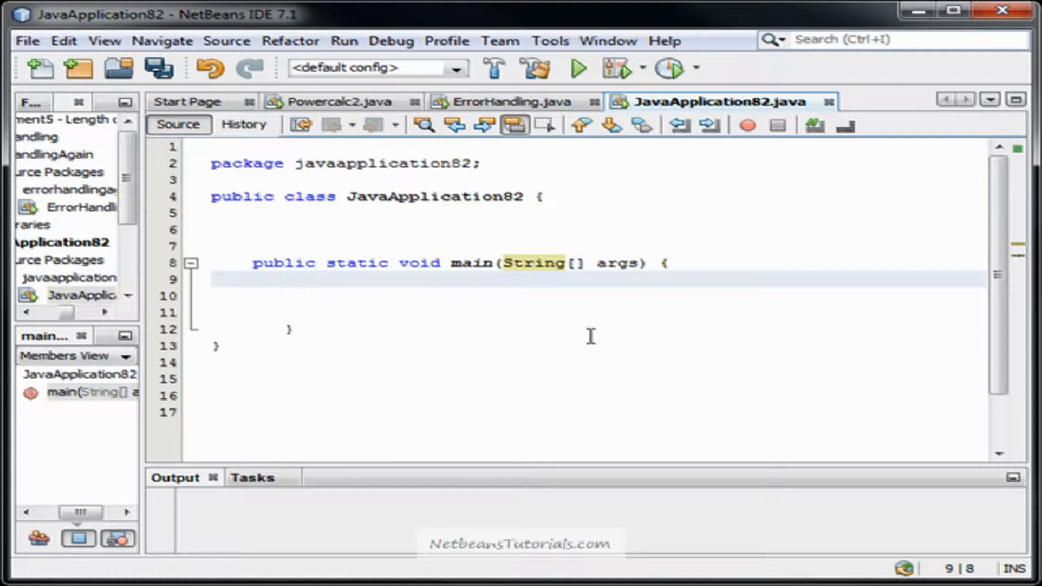
# - Write the condition if(Taylor == "Taylor"){ inside main with auto-closed braces
pyautogui.write('if')
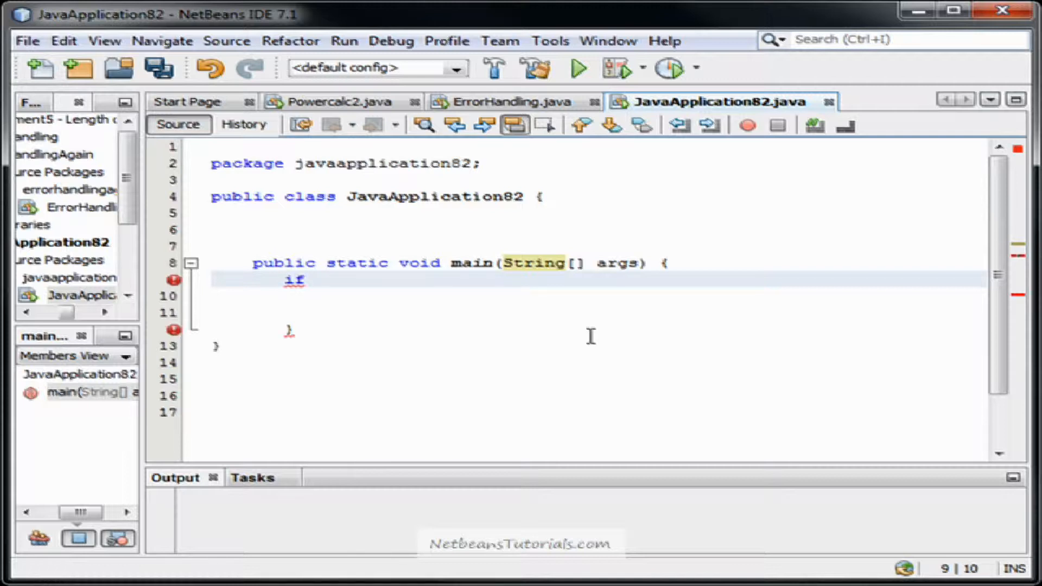
pyautogui.write('()')
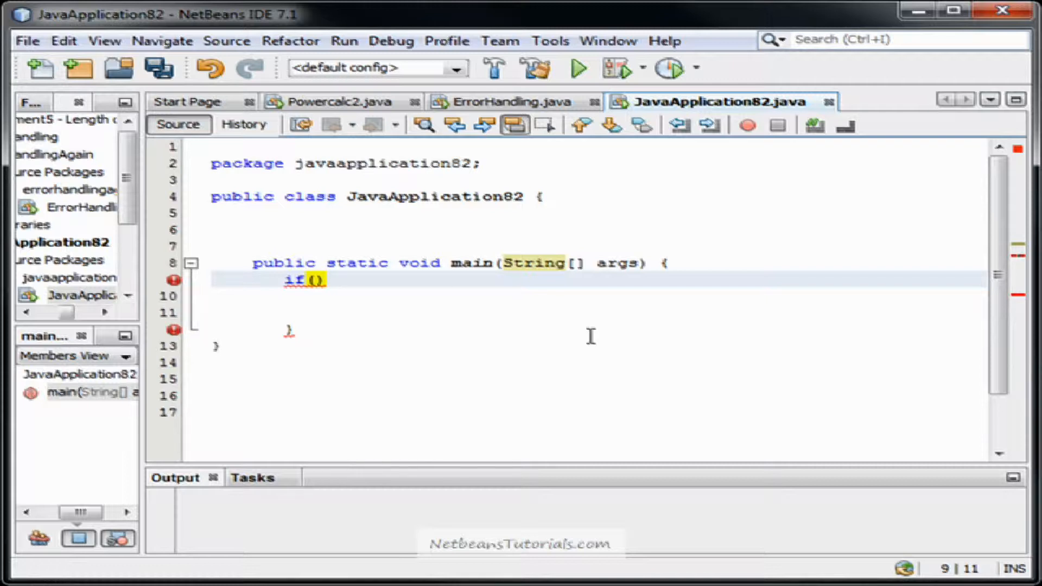
pyautogui.write('St')
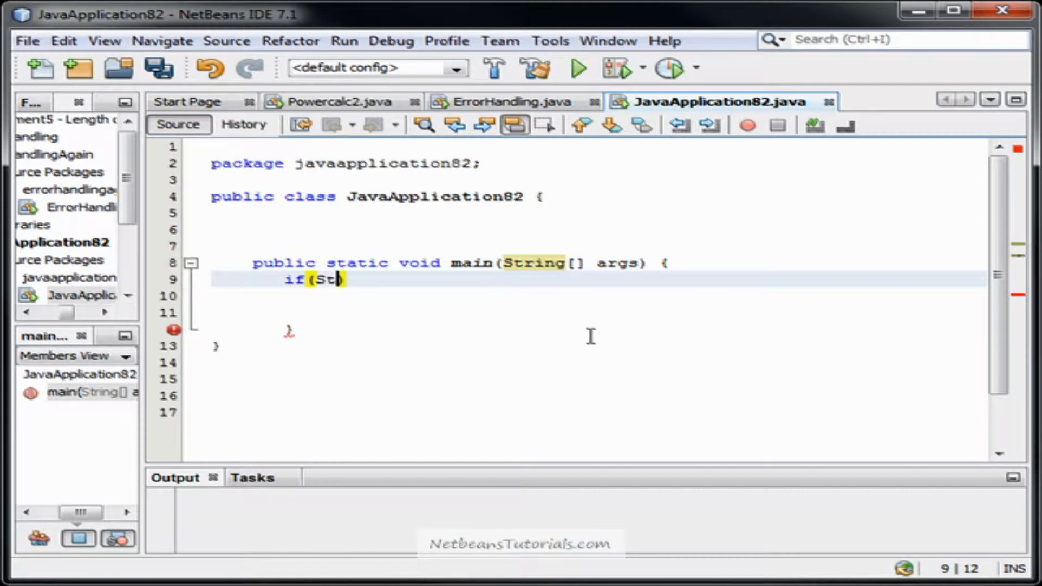
pyautogui.write('aylor=')
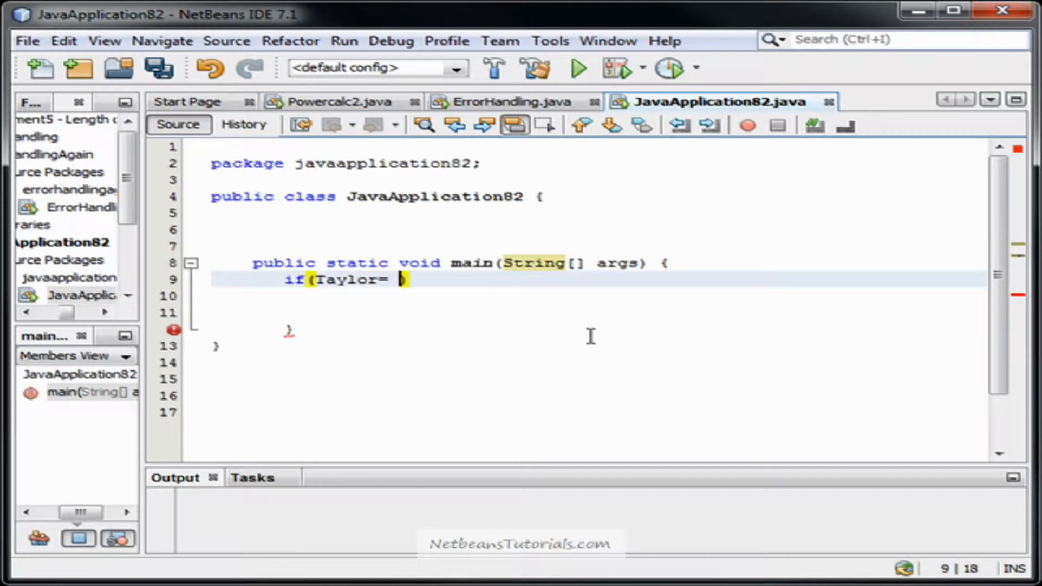
pyautogui.write('= "Taylor')
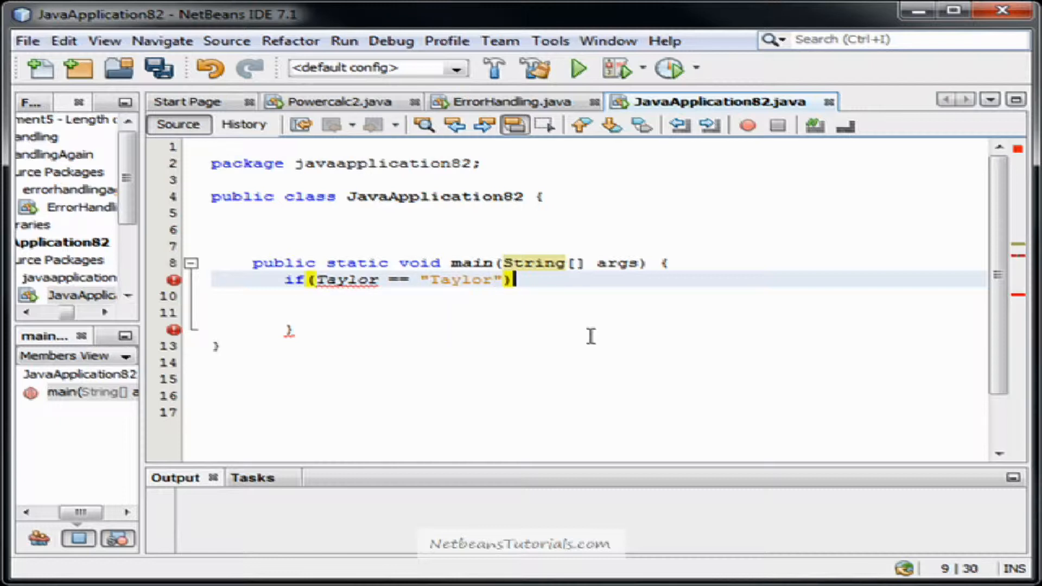
pyautogui.write('{')
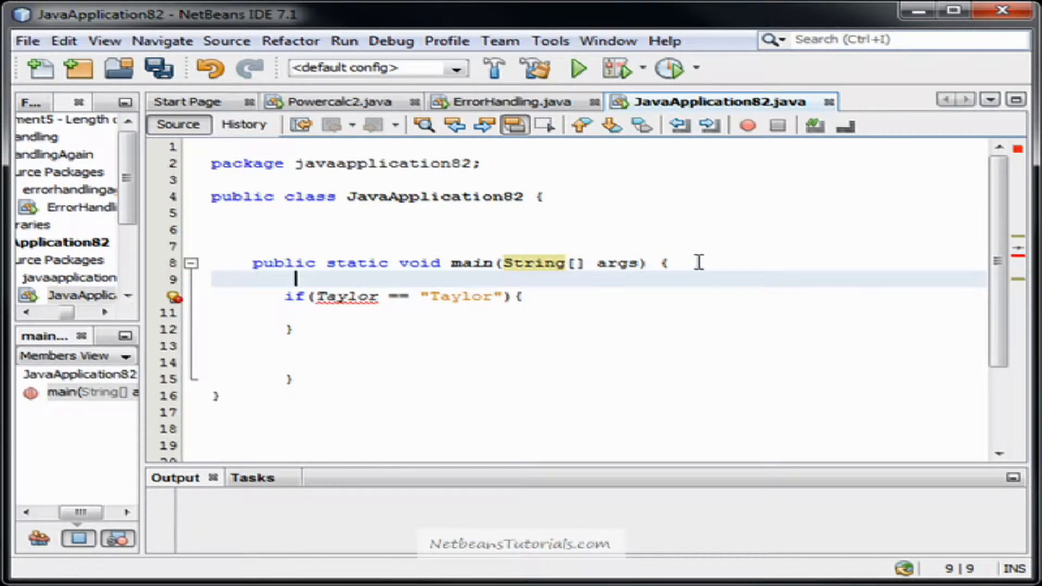
# - Declare String Taylor = "Taylor"; above the if statement
pyautogui.write('String Taylor')
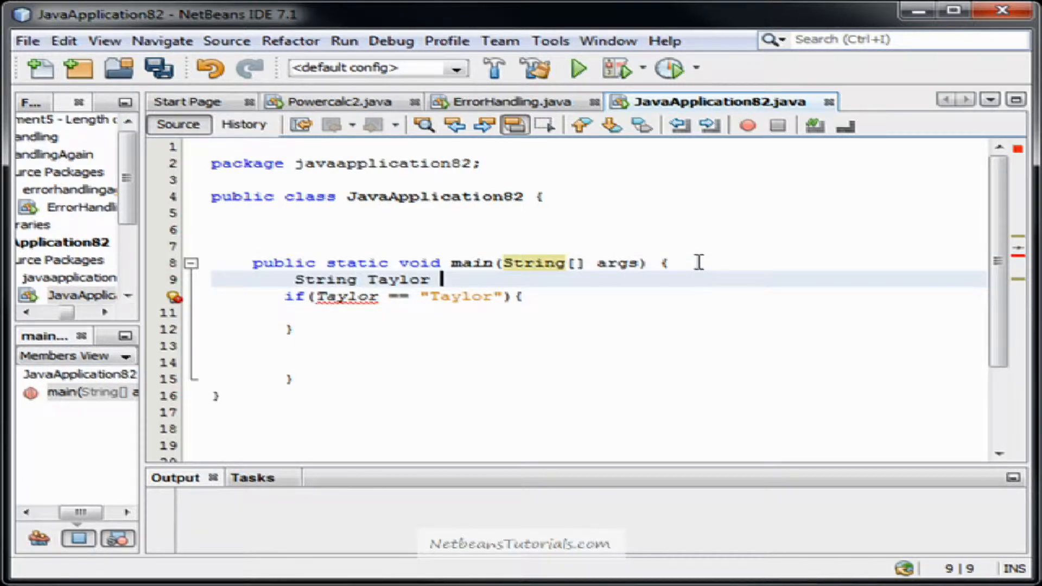
pyautogui.write('= "Taylor"')
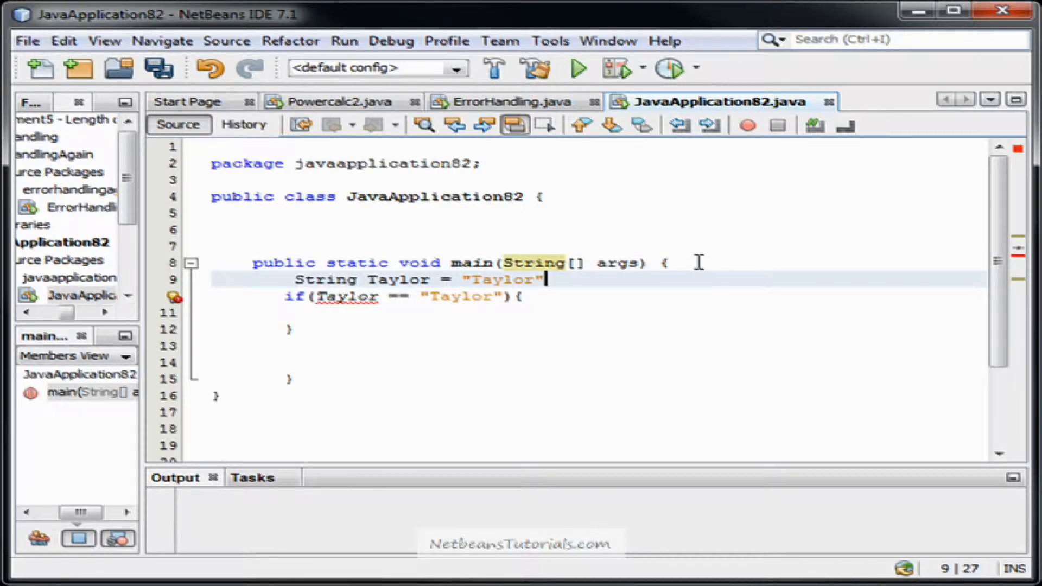
pyautogui.write(';')
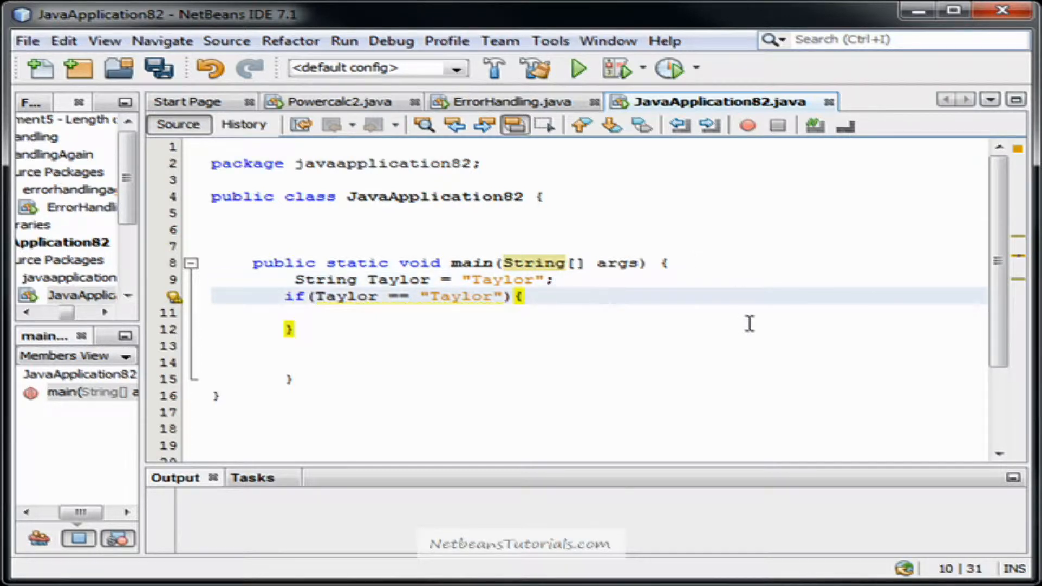
# - Have the if block print "Taylor is Taylor, Whoaaa!!!" with System.out.println
pyautogui.press('enter')
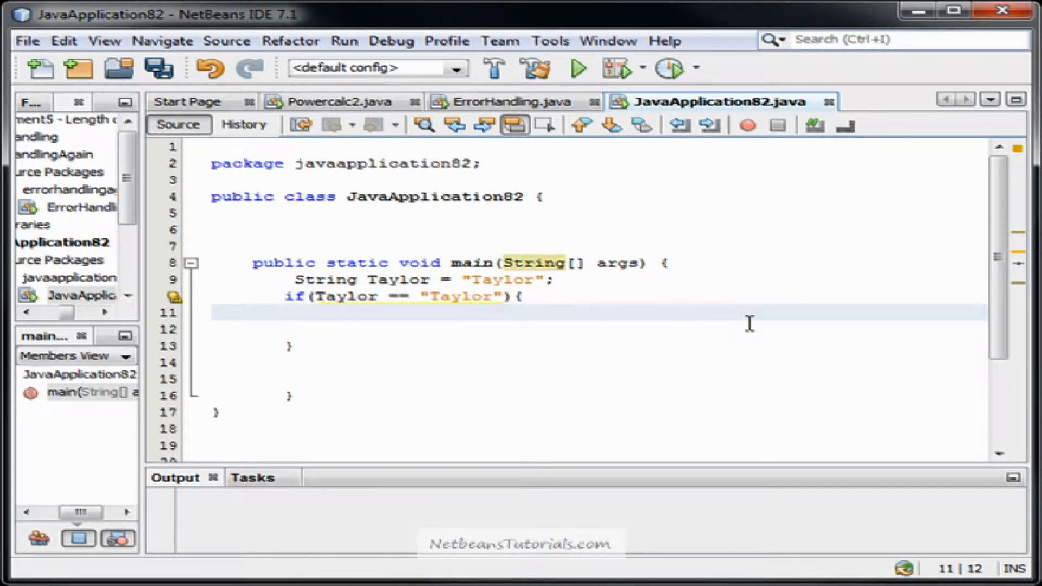
pyautogui.write('System.out.')
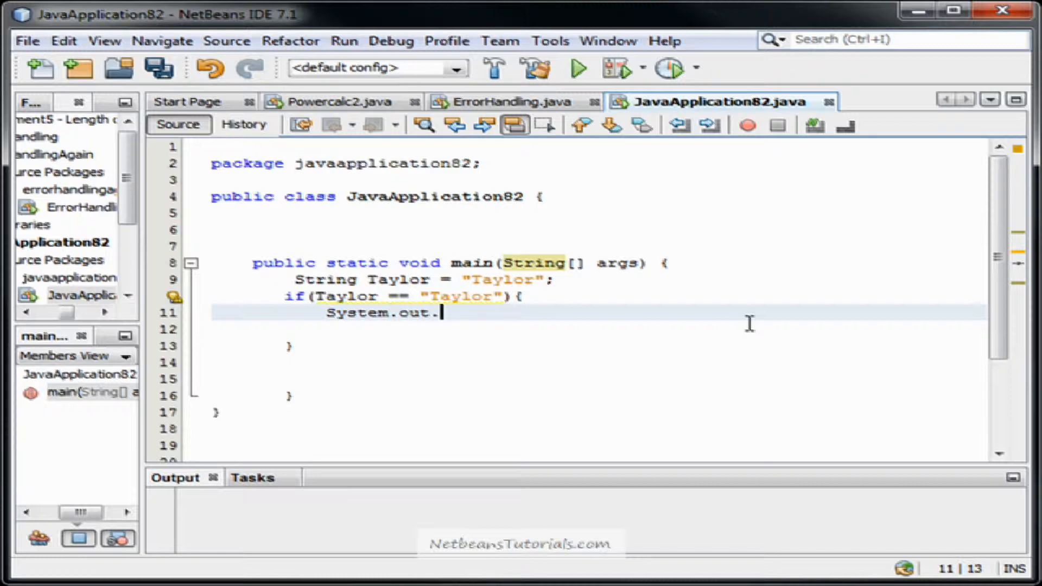
pyautogui.write('println')
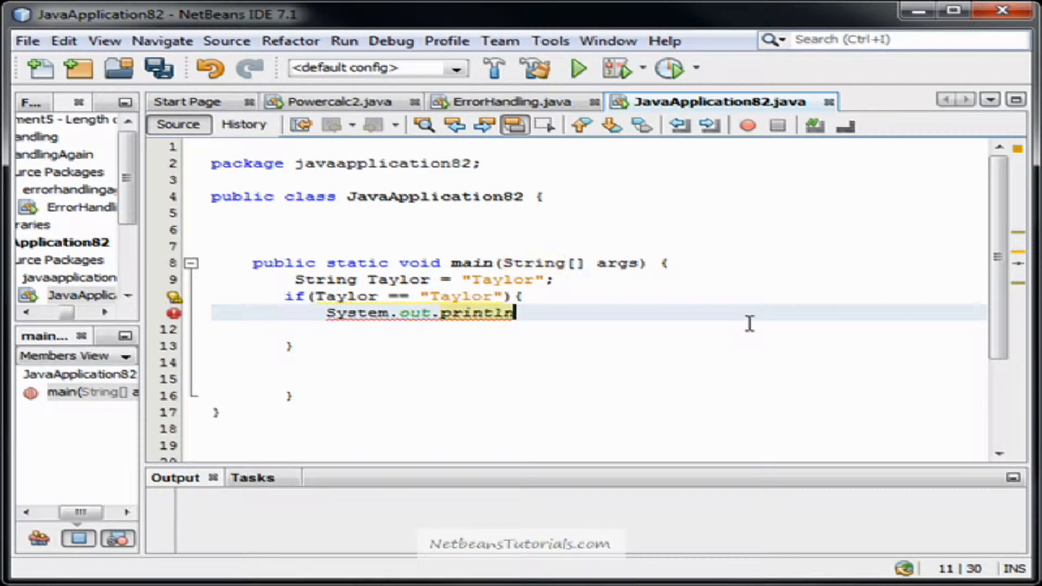
pyautogui.write('("Taylor is I')
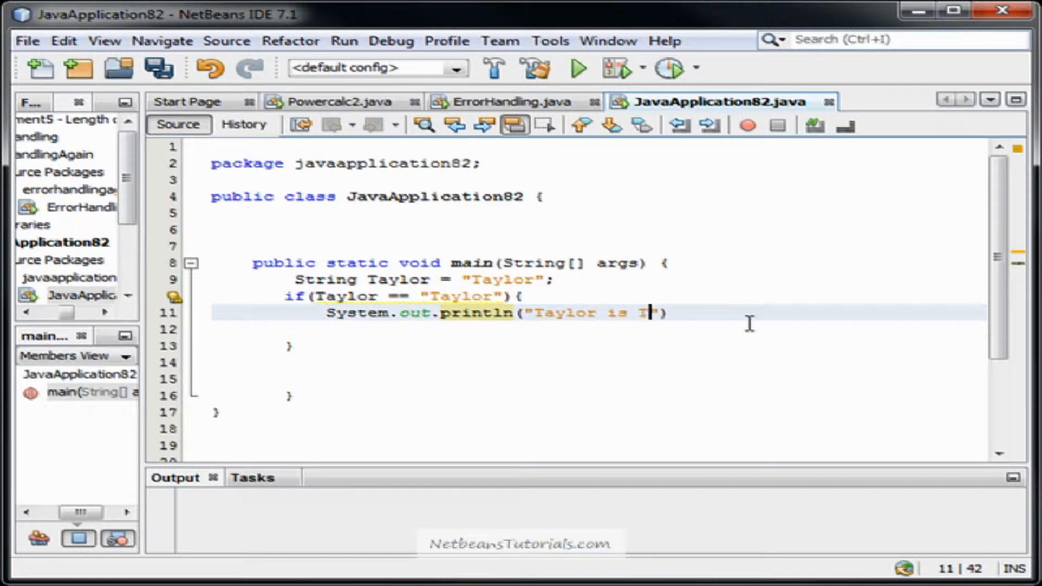
pyautogui.write('aylor, Whoaaa!!!')
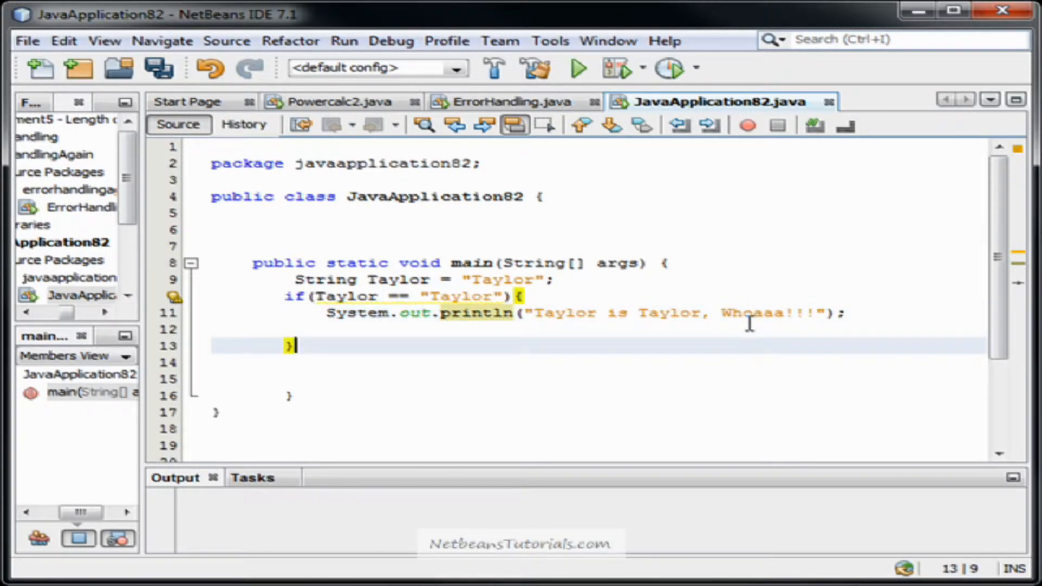
# - Add an else{ branch after the if block's closing brace
pyautogui.write('else')
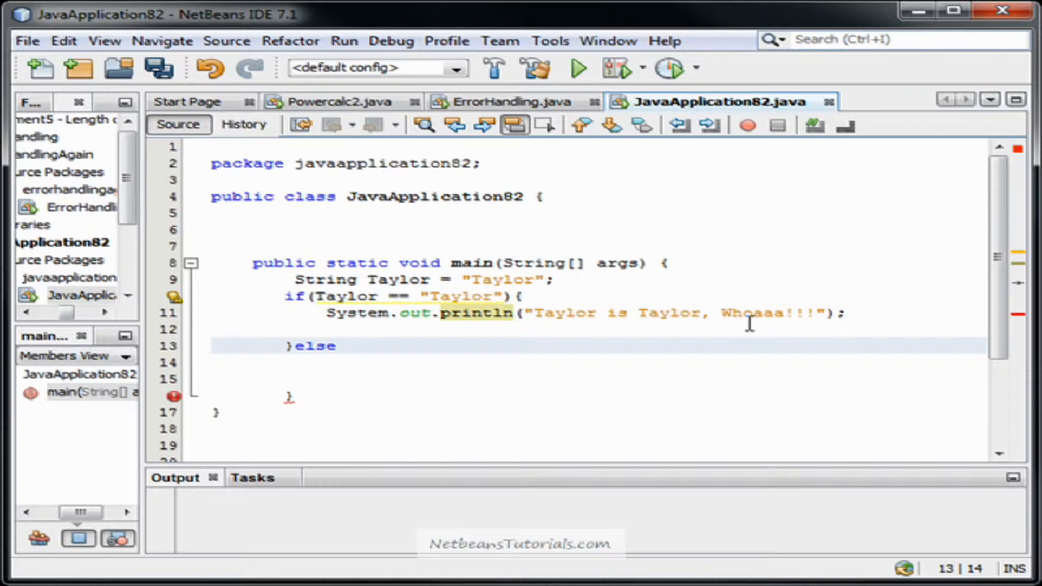
pyautogui.write('{')
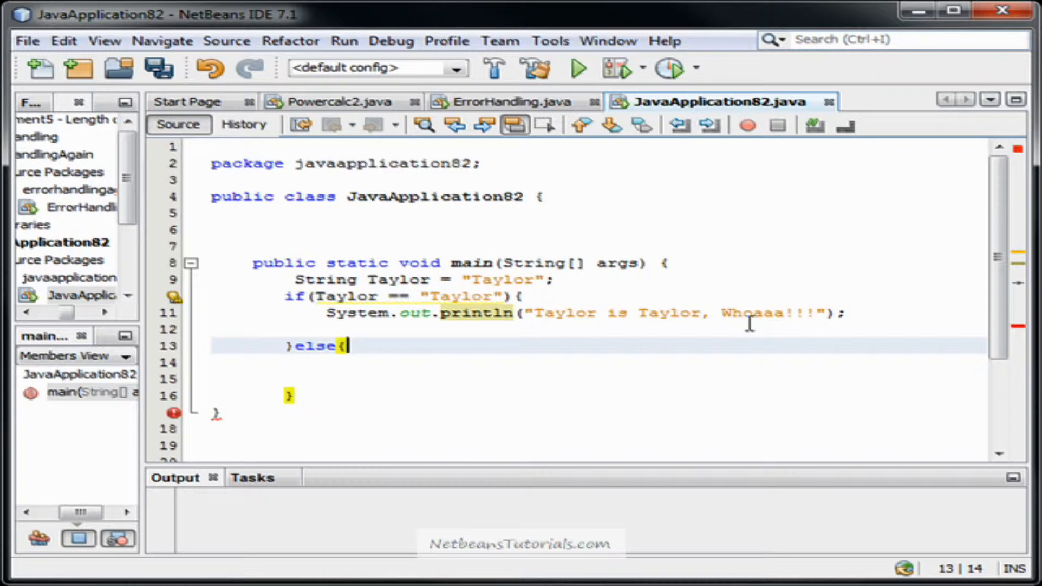
pyautogui.press('enter')
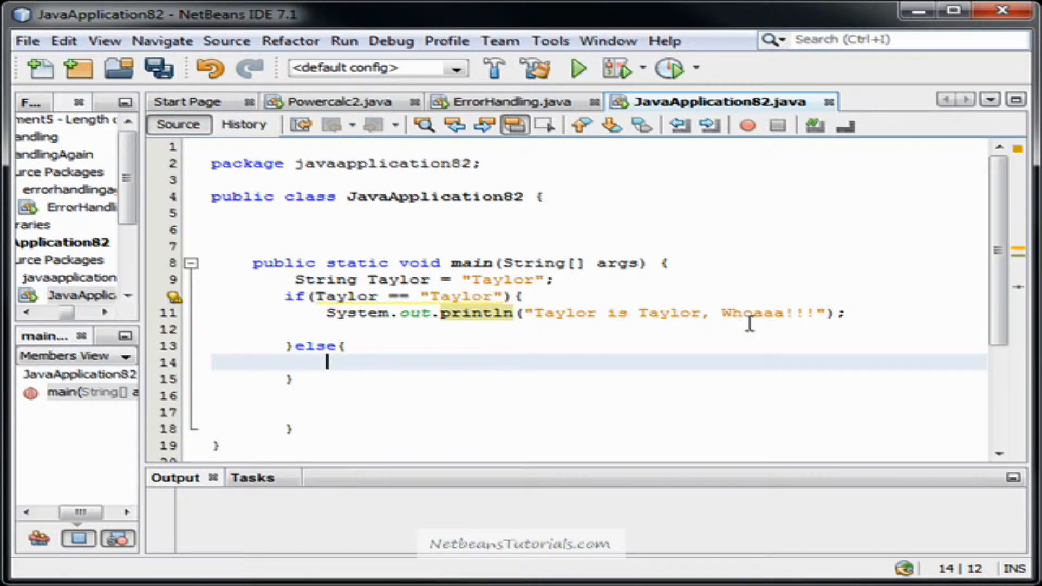
pyautogui.moveTo(405, 335)
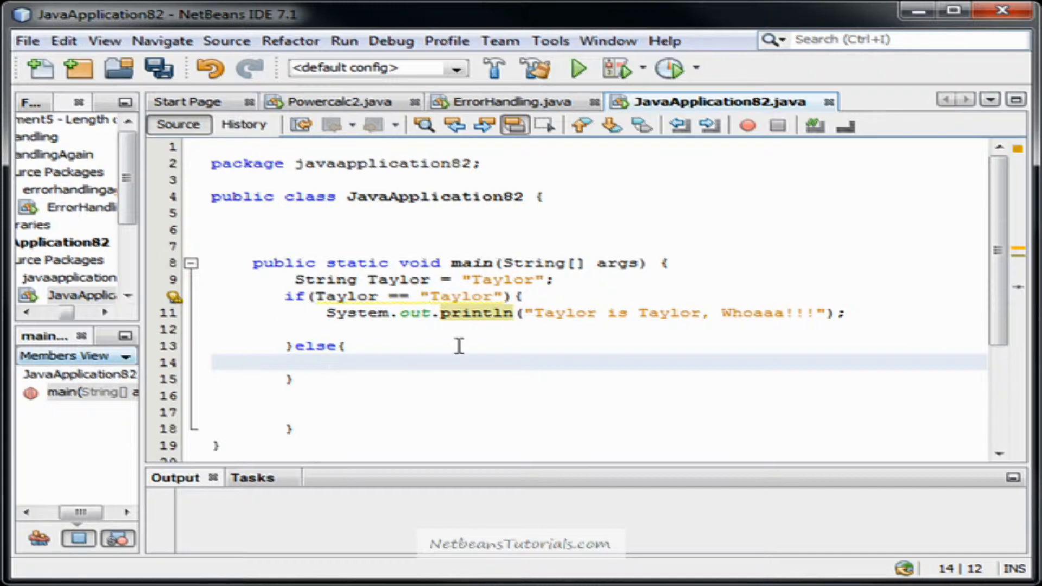
pyautogui.click(325, 362)
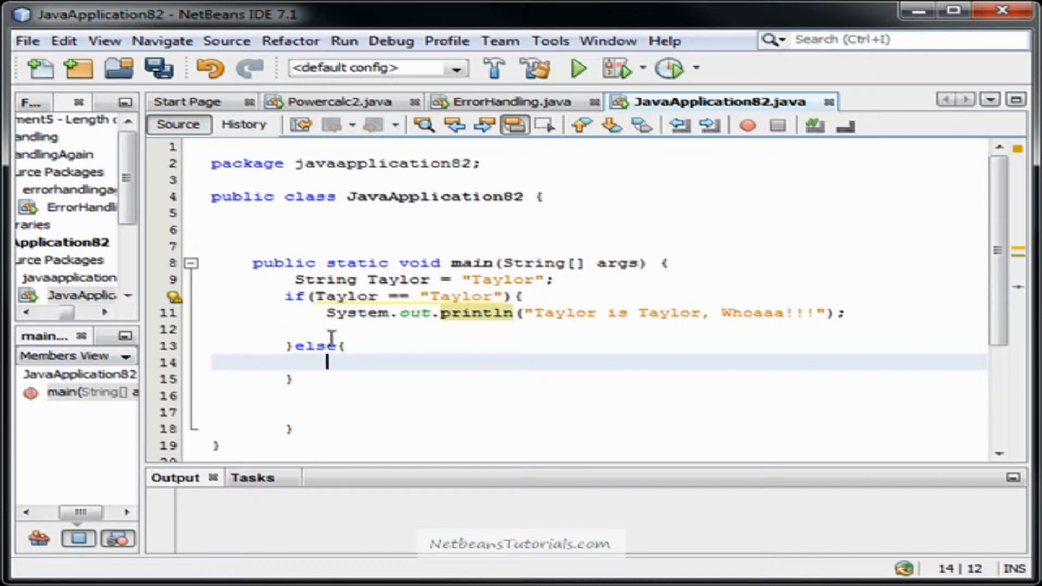
pyautogui.moveTo(767, 448)
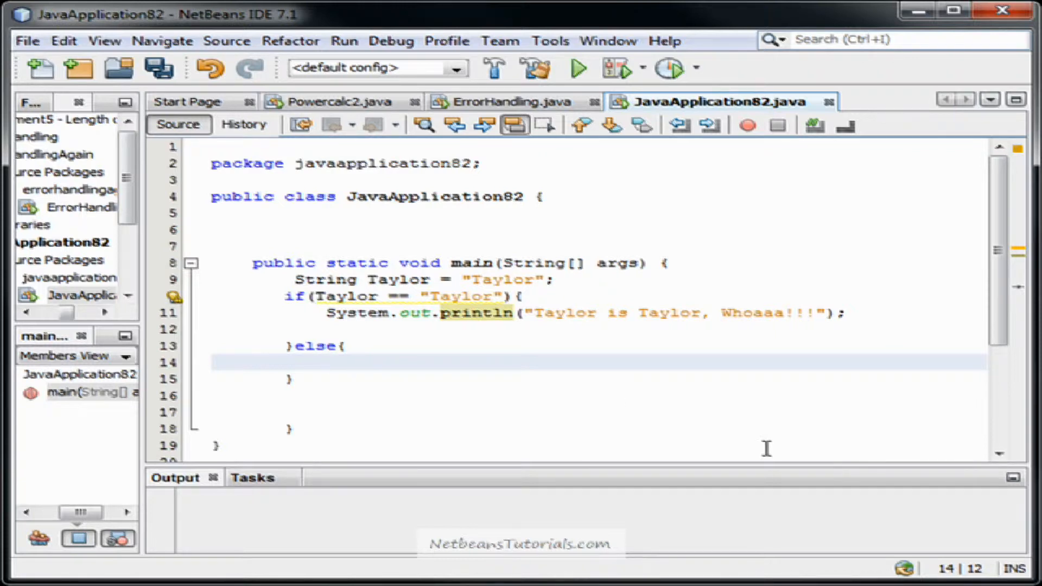
# - Have the else branch print "Taylor is not Taylor." with System.out.println
pyautogui.write('System.')
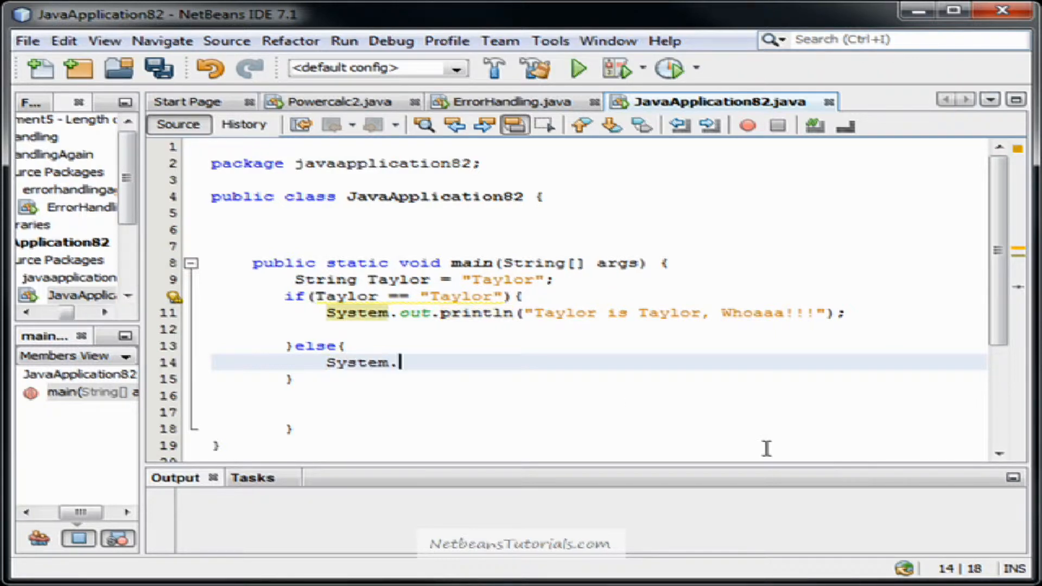
pyautogui.write('out.println("Taylor is not')
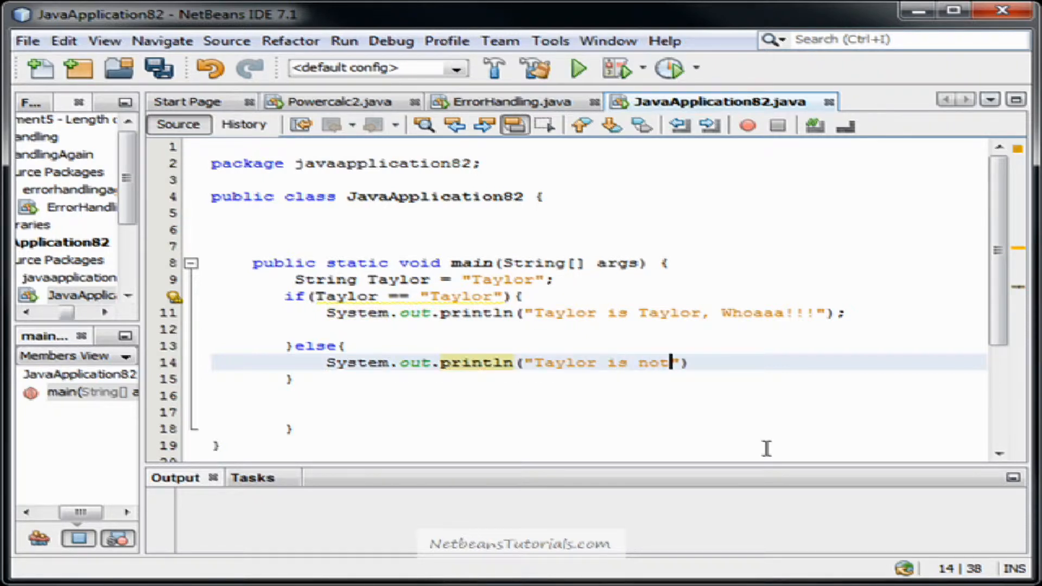
pyautogui.write('Taylor.')
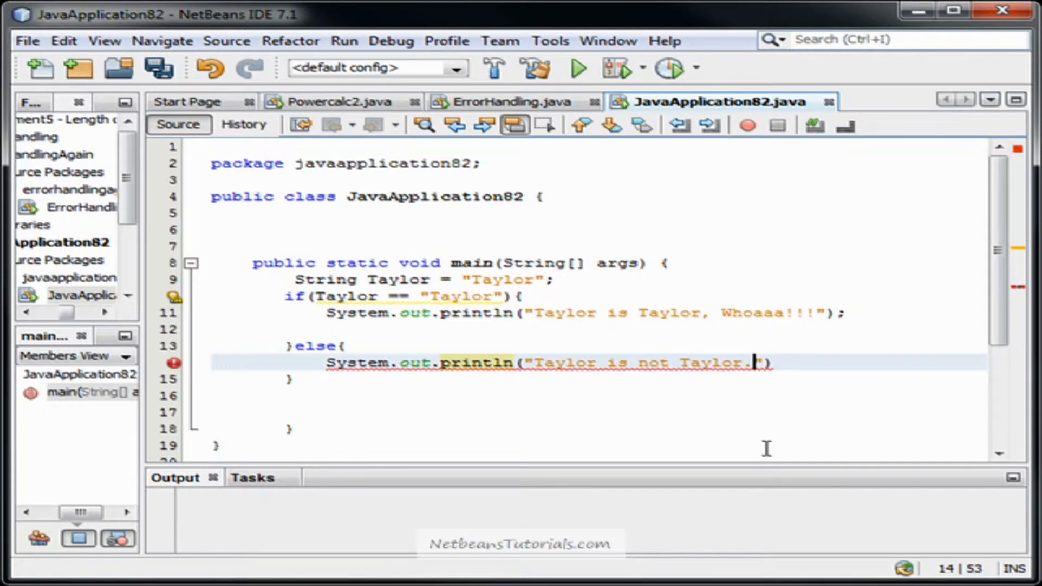
pyautogui.write(';')
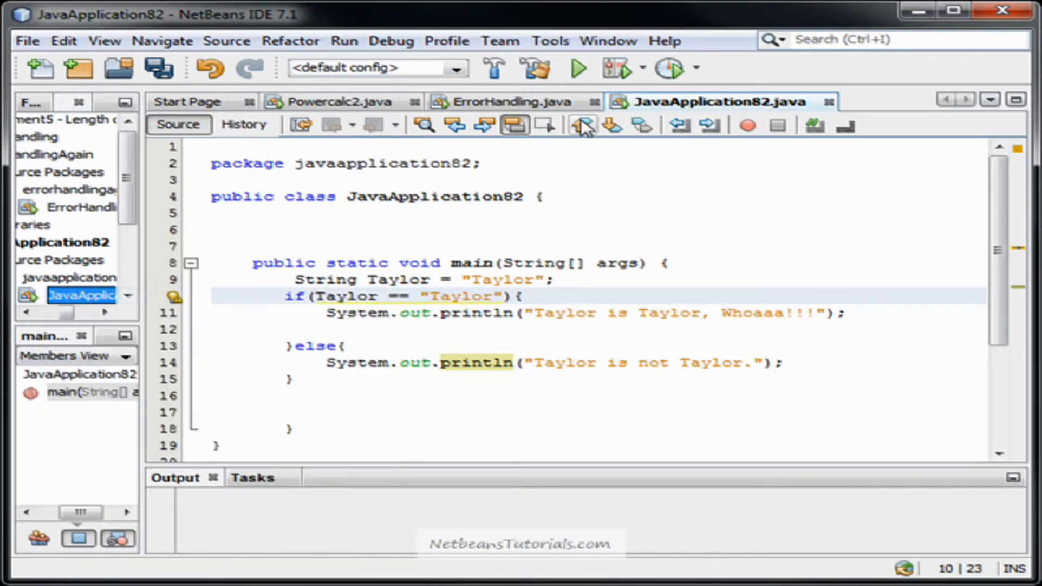
# - Run JavaApplication82.java via Run File, printing "Taylor is Taylor, Whoaaa!!!"
pyautogui.rightClick(83, 295)
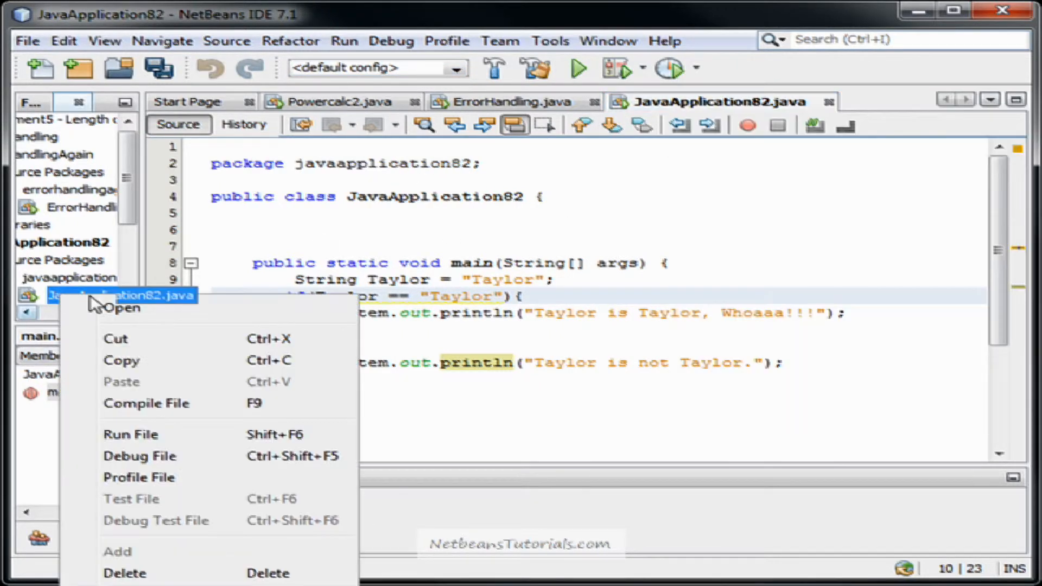
pyautogui.click(131, 434)
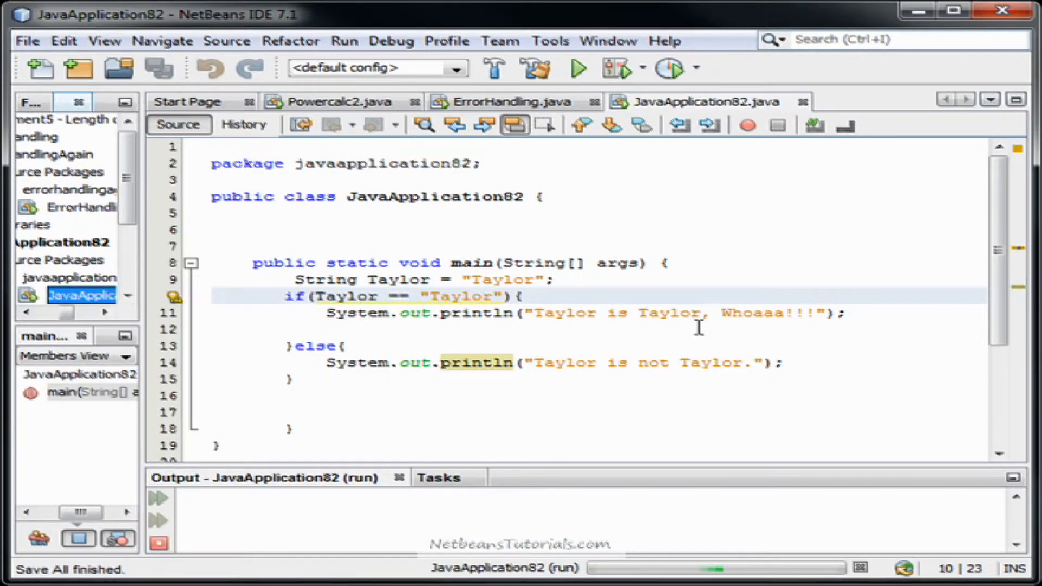
pyautogui.click(577, 68)
pyautogui.write('Mike')
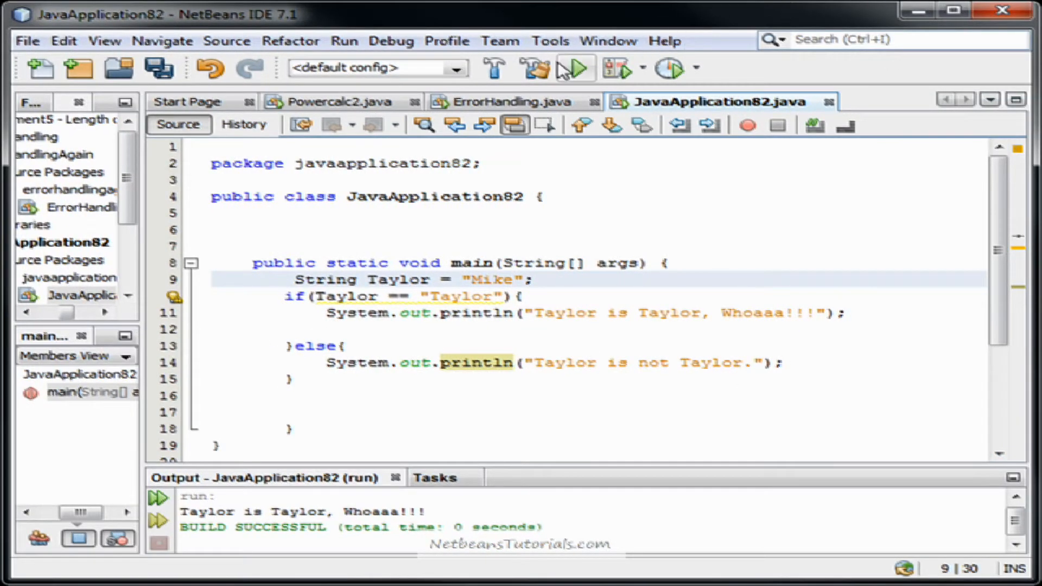
# - Rerun JavaApplication82.java with Taylor set to "Mike", printing "Taylor is not Taylor."
pyautogui.rightClick(80, 294)
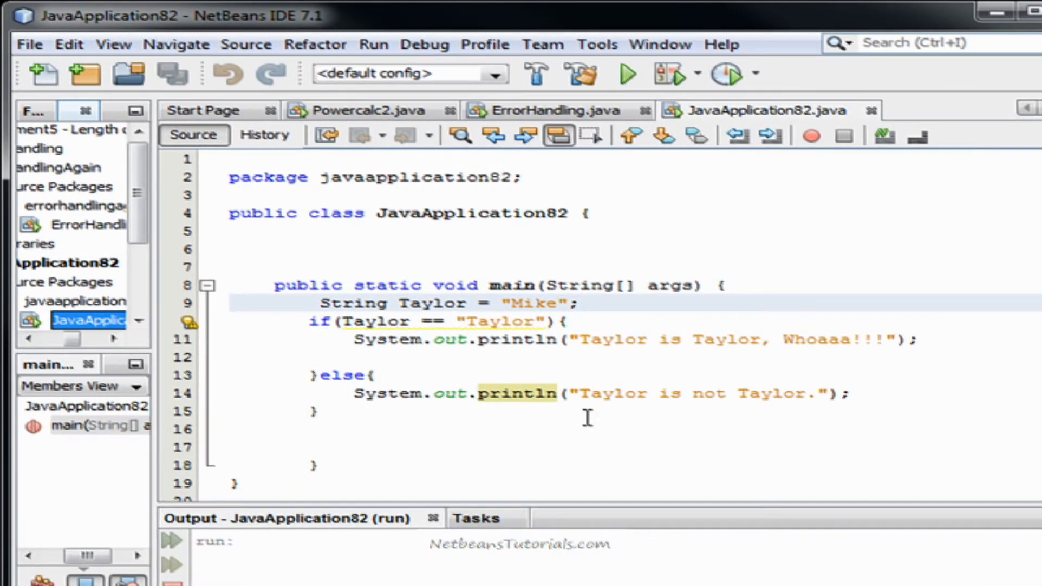
pyautogui.click(625, 74)
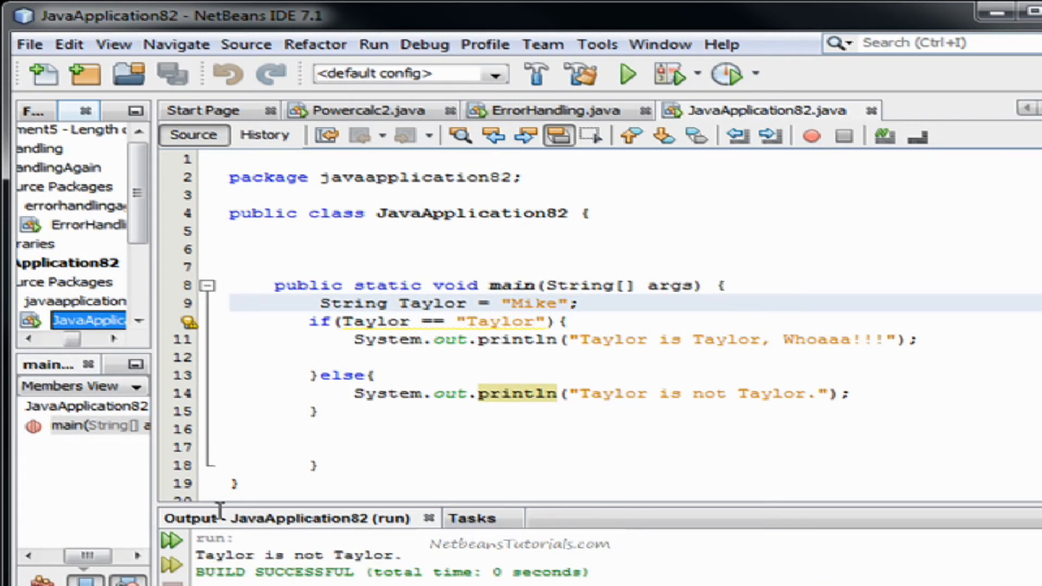
pyautogui.moveTo(684, 373)
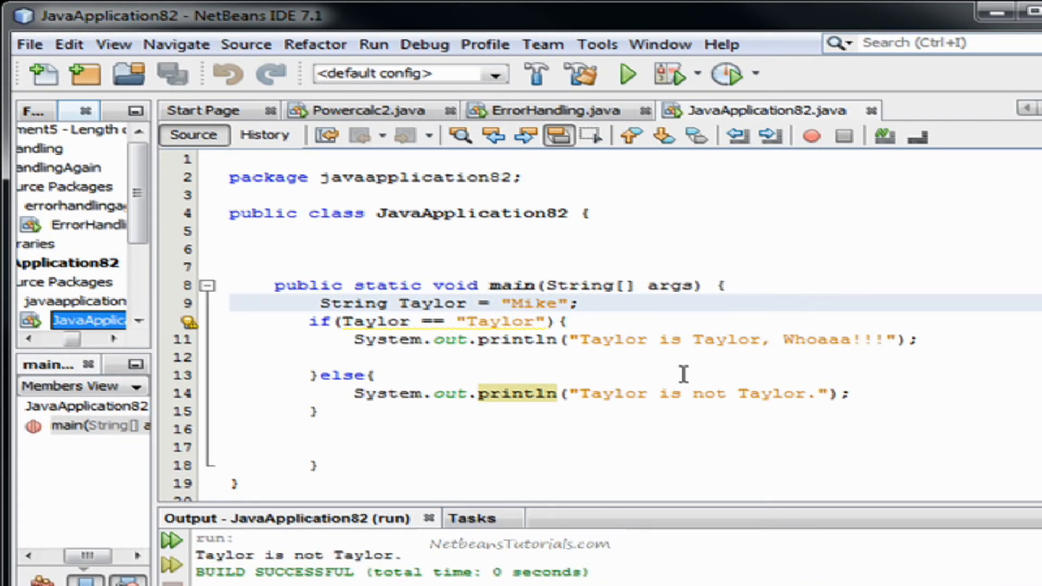